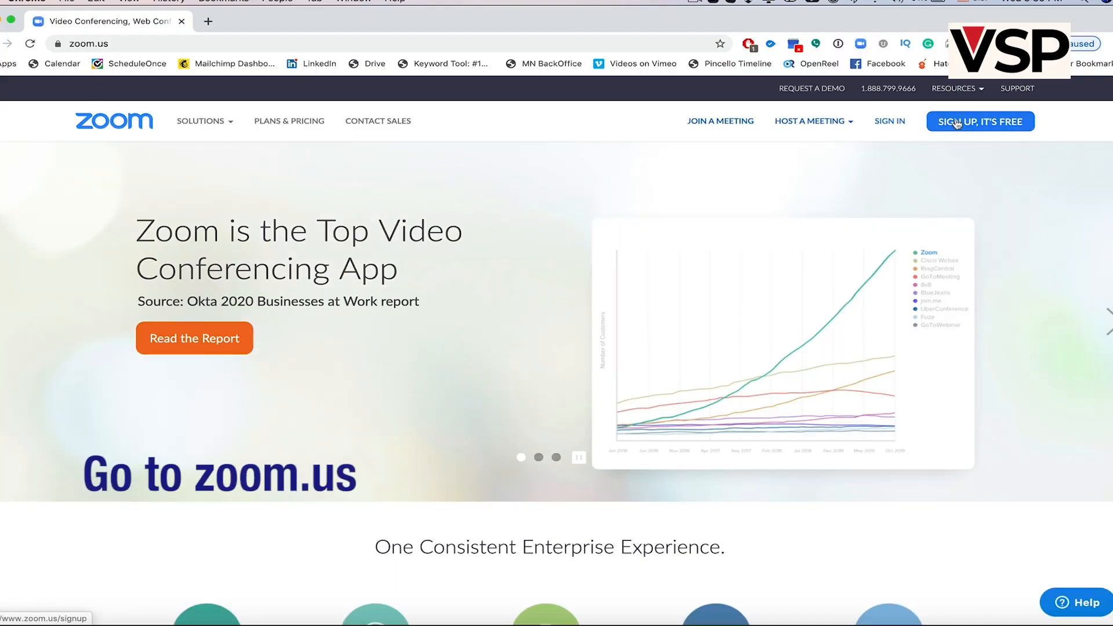
# Open the free sign-up page from the 'Sign Up, It's Free' link on zoom.us
pyautogui.click(980, 121)
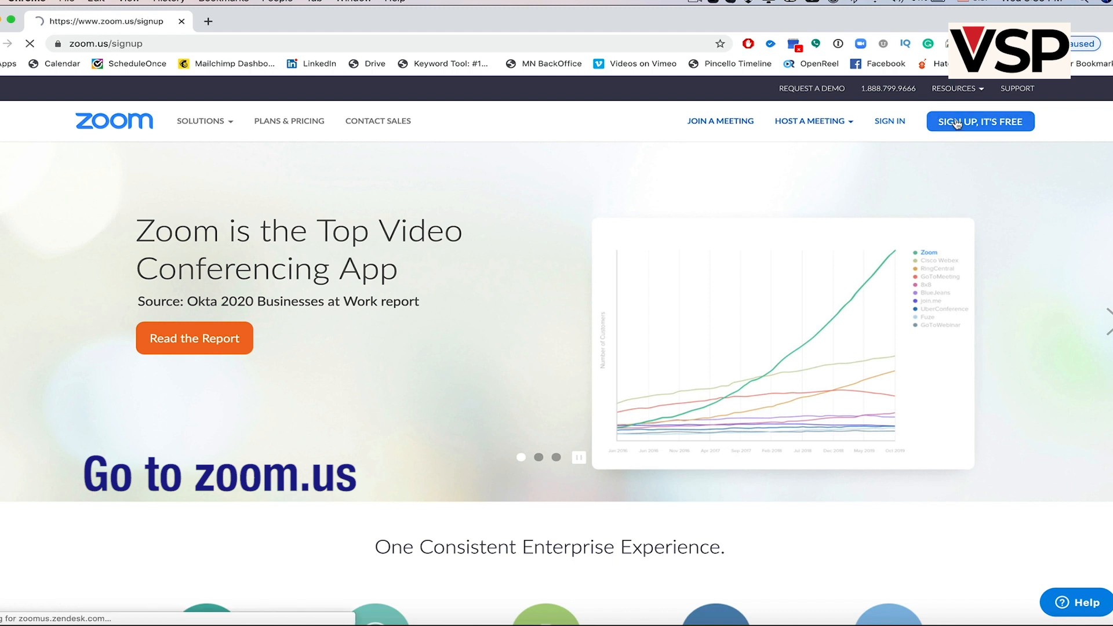
pyautogui.click(980, 122)
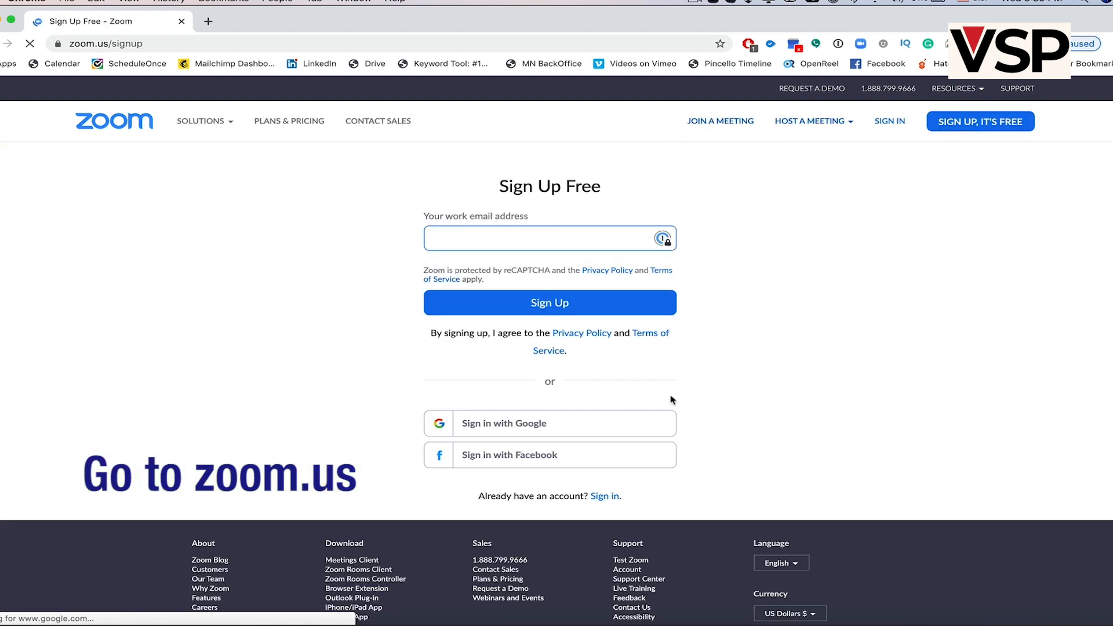
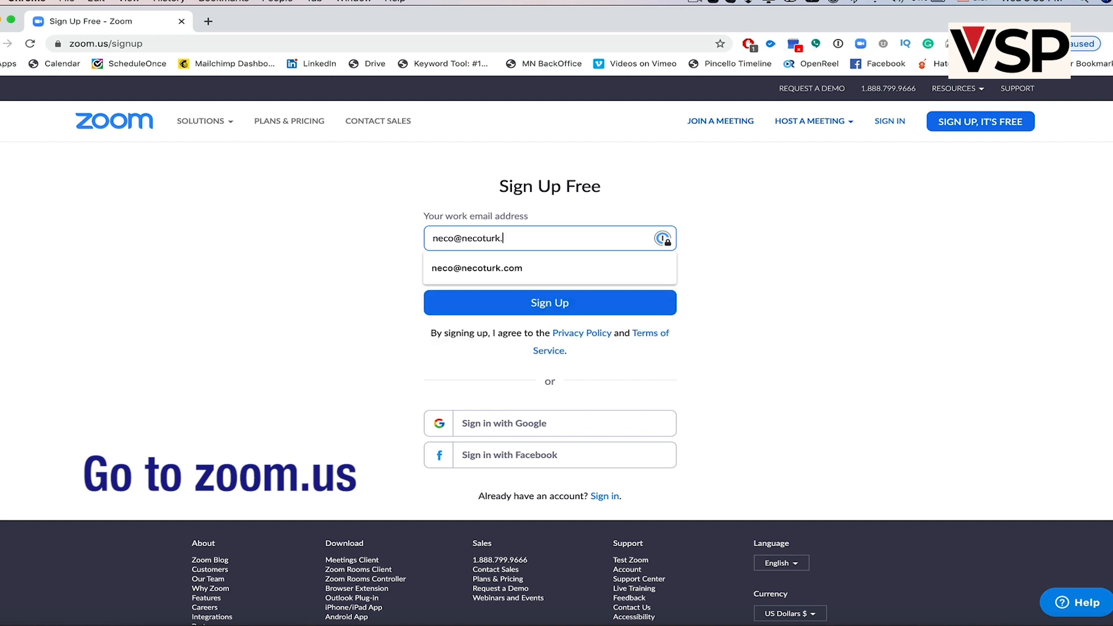
# Submit the suggested 'neco' email address, then activate the account from the Zoom email
pyautogui.click(477, 268)
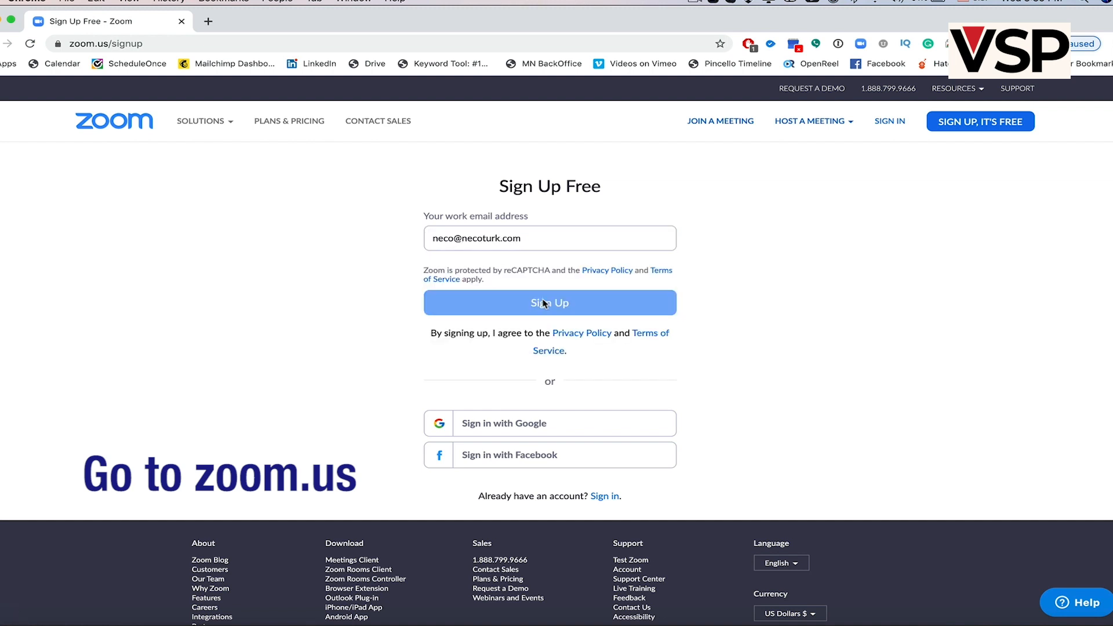
pyautogui.click(549, 302)
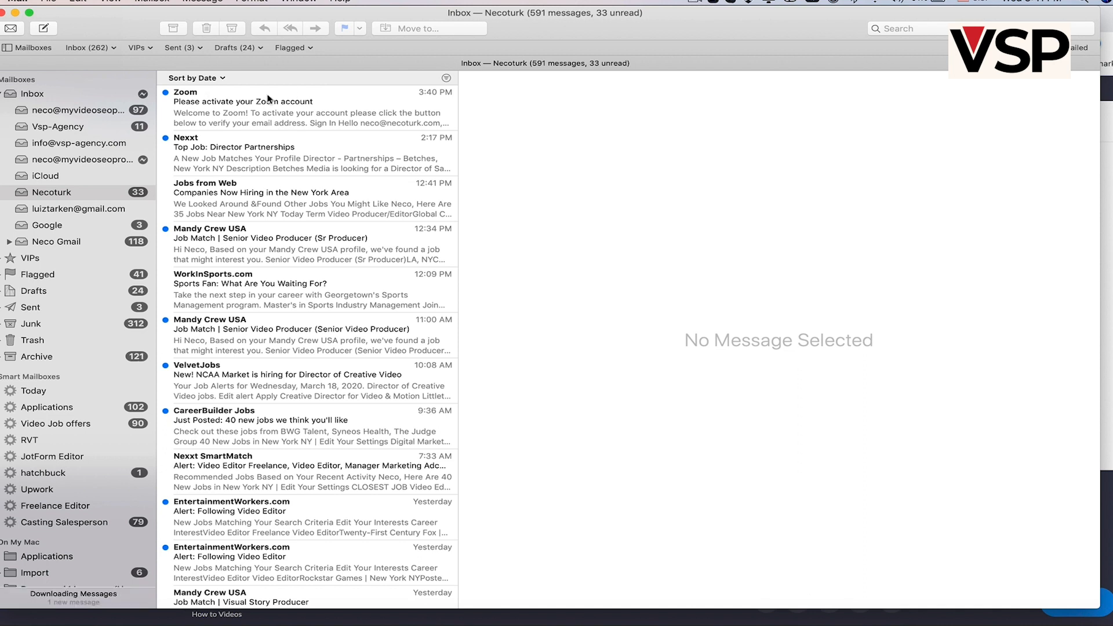
pyautogui.click(264, 101)
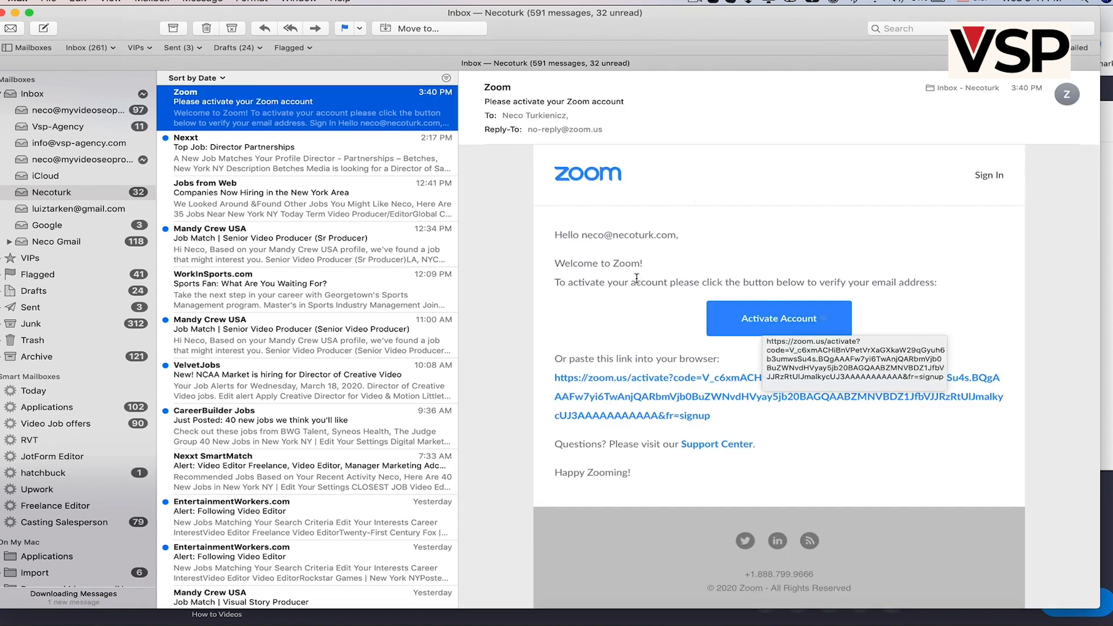
pyautogui.click(778, 318)
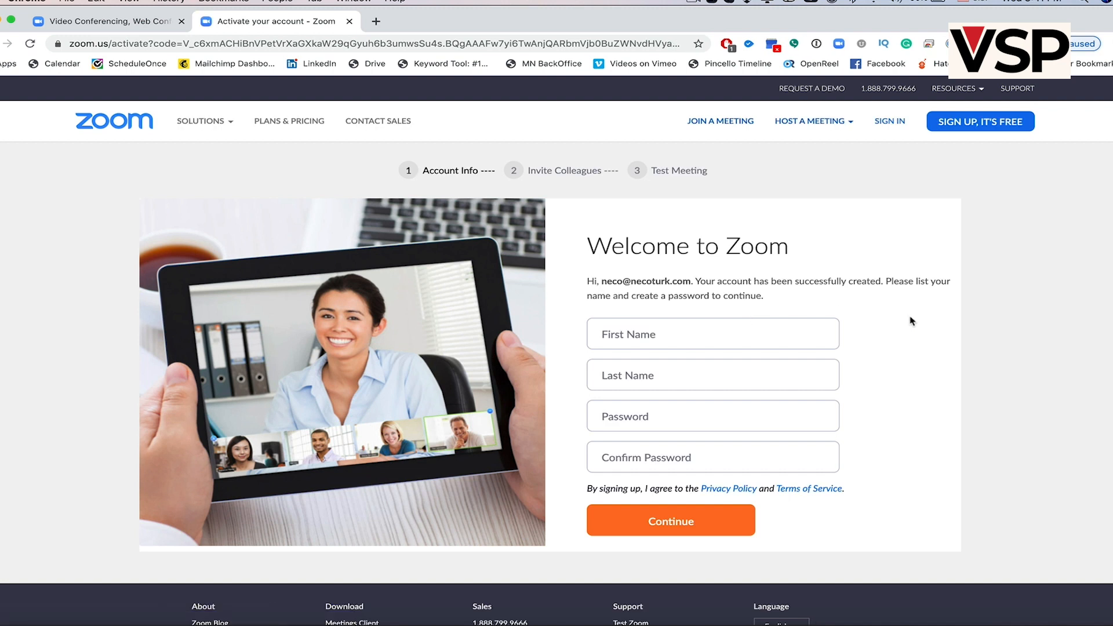
# Enter 'Neco' as the name with a password and continue
pyautogui.write('Neco')
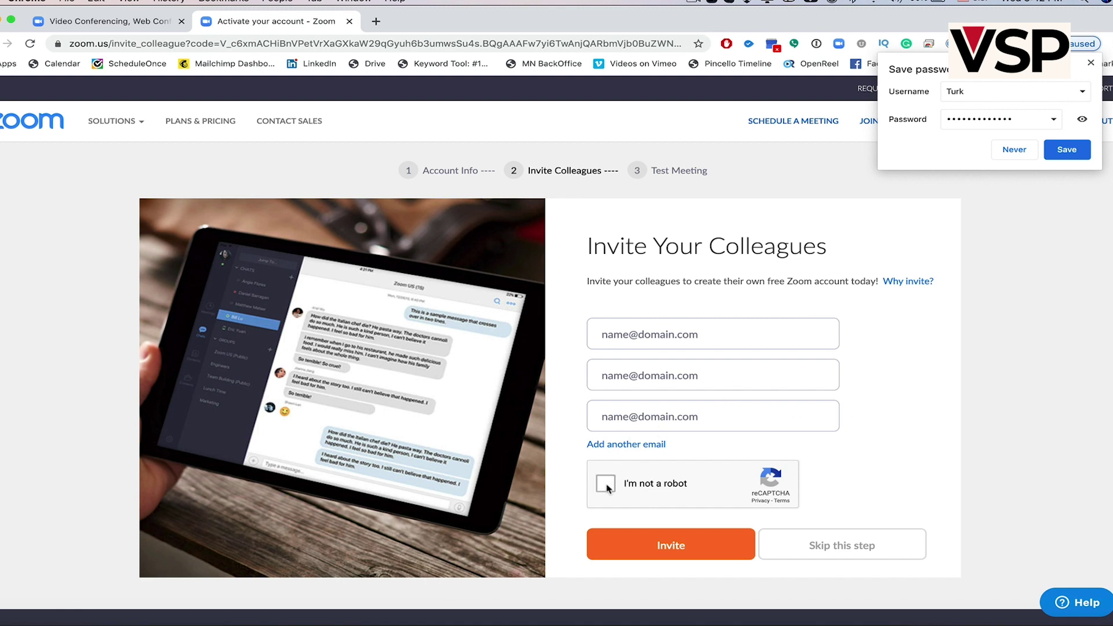
# Pass the reCAPTCHA, skip inviting colleagues, and go to My Account
pyautogui.click(607, 484)
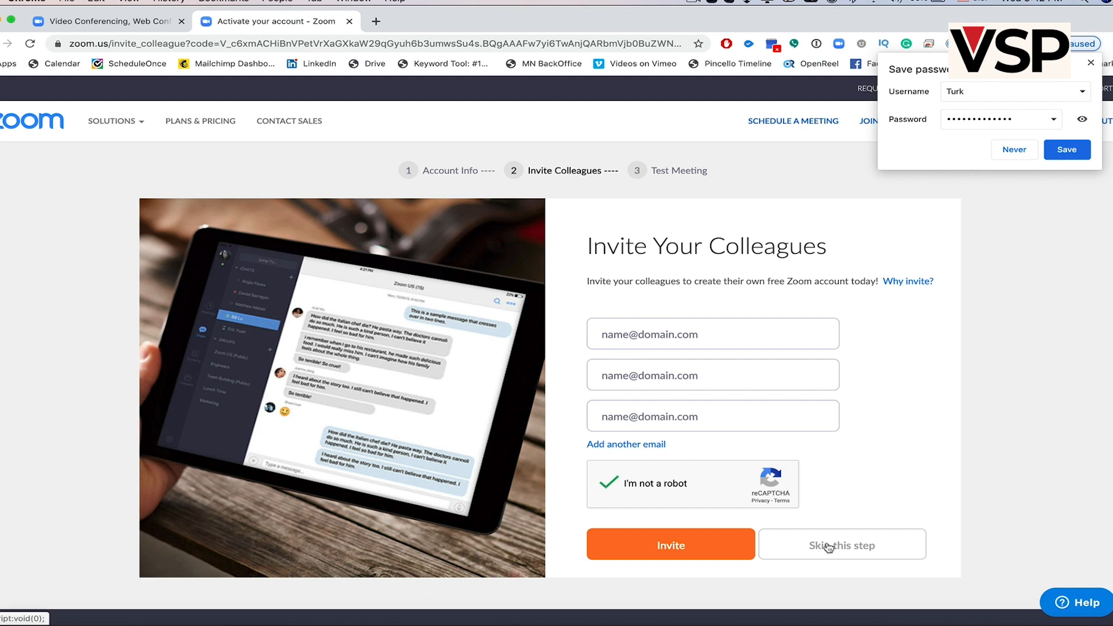
pyautogui.click(842, 545)
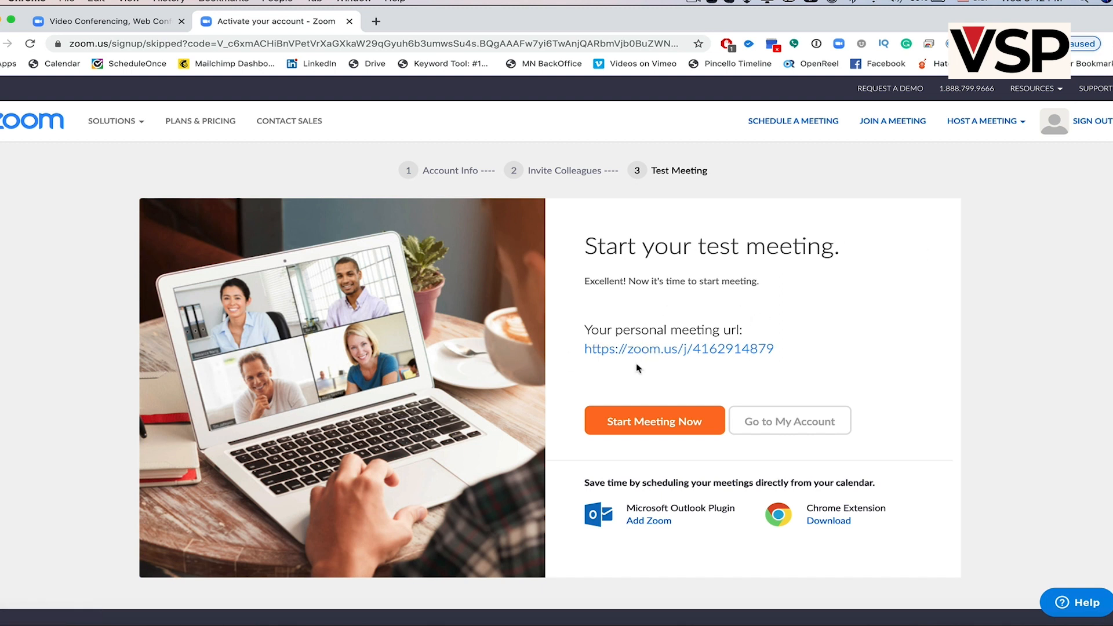
pyautogui.moveTo(793, 401)
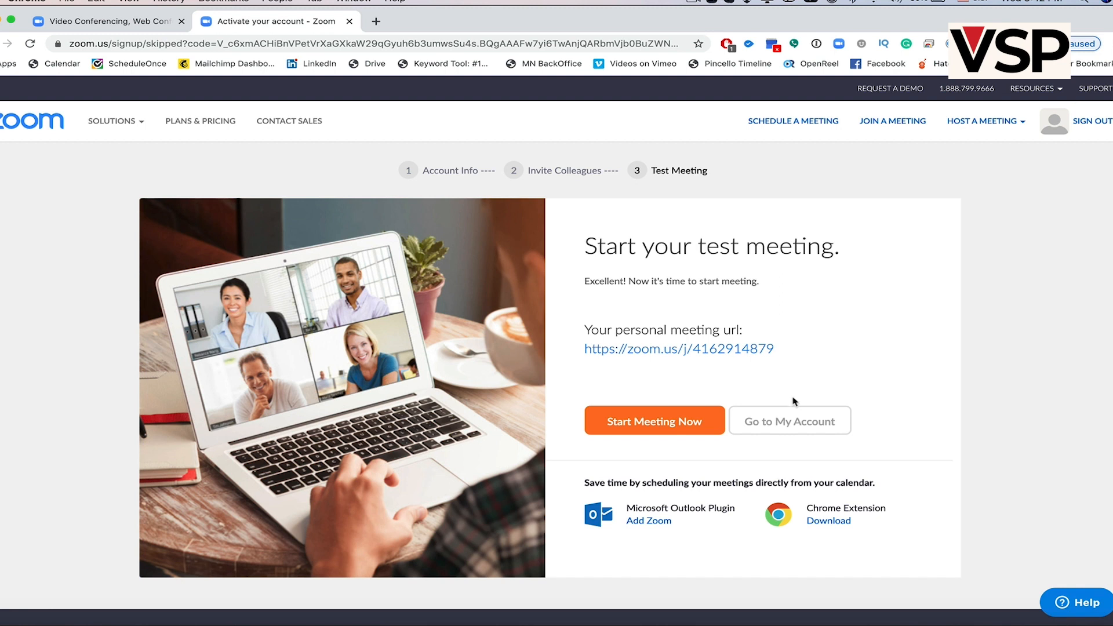
pyautogui.click(790, 420)
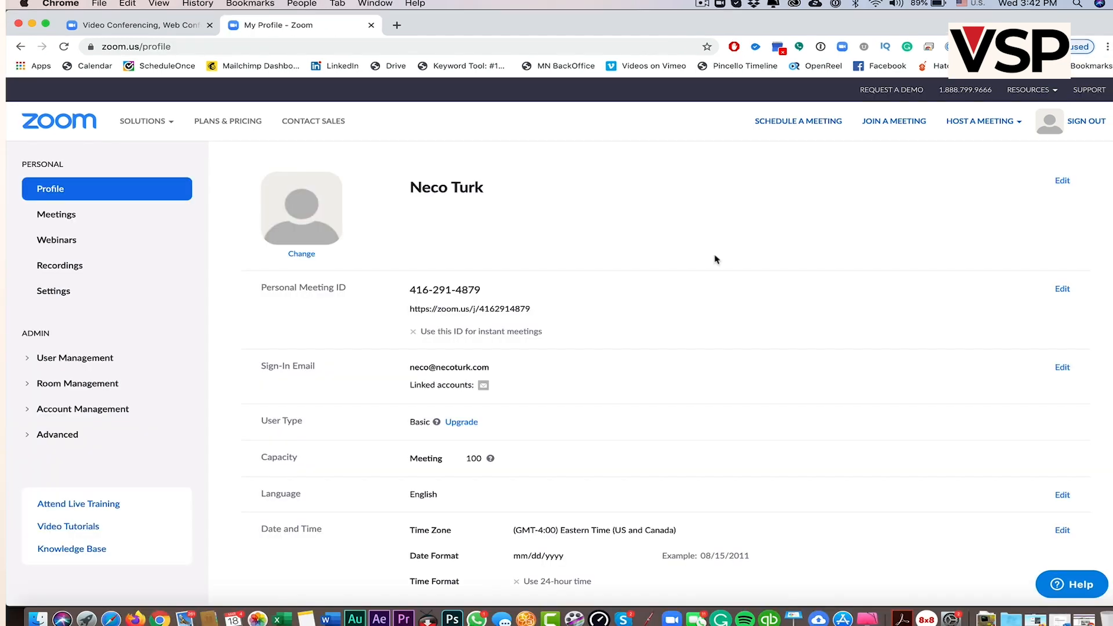
# Change the profile picture under the profile photo
pyautogui.click(301, 253)
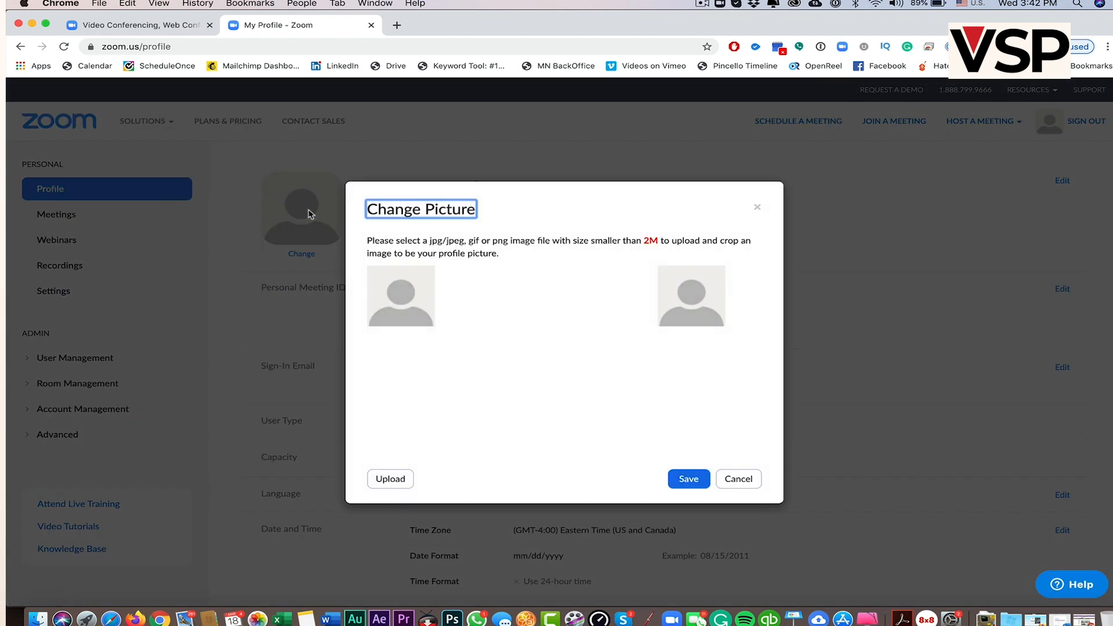
pyautogui.click(390, 479)
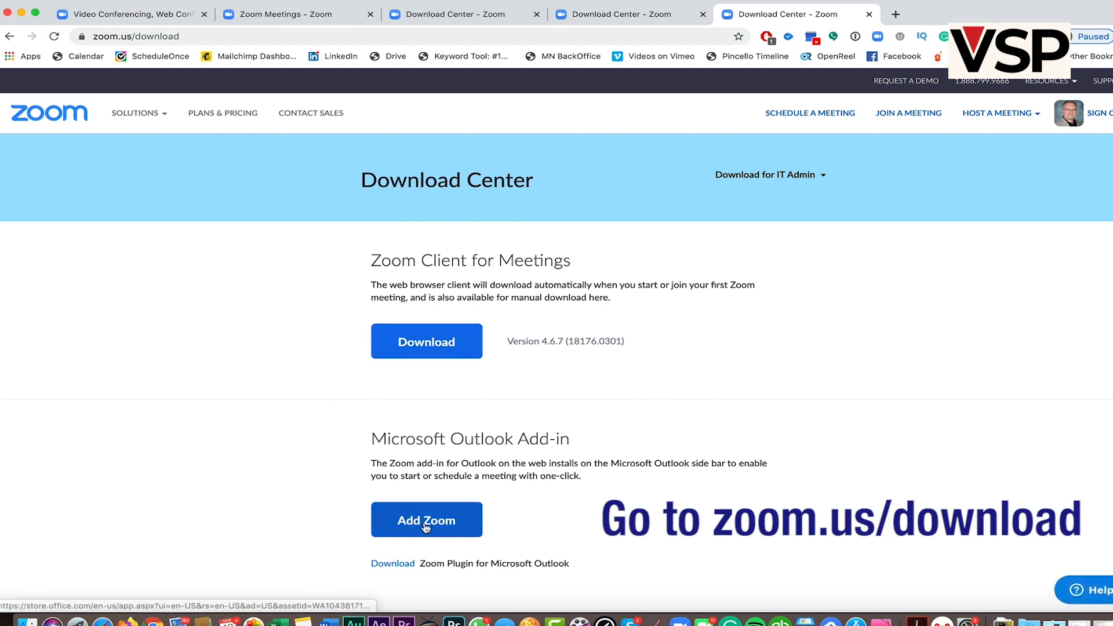
pyautogui.moveTo(432, 348)
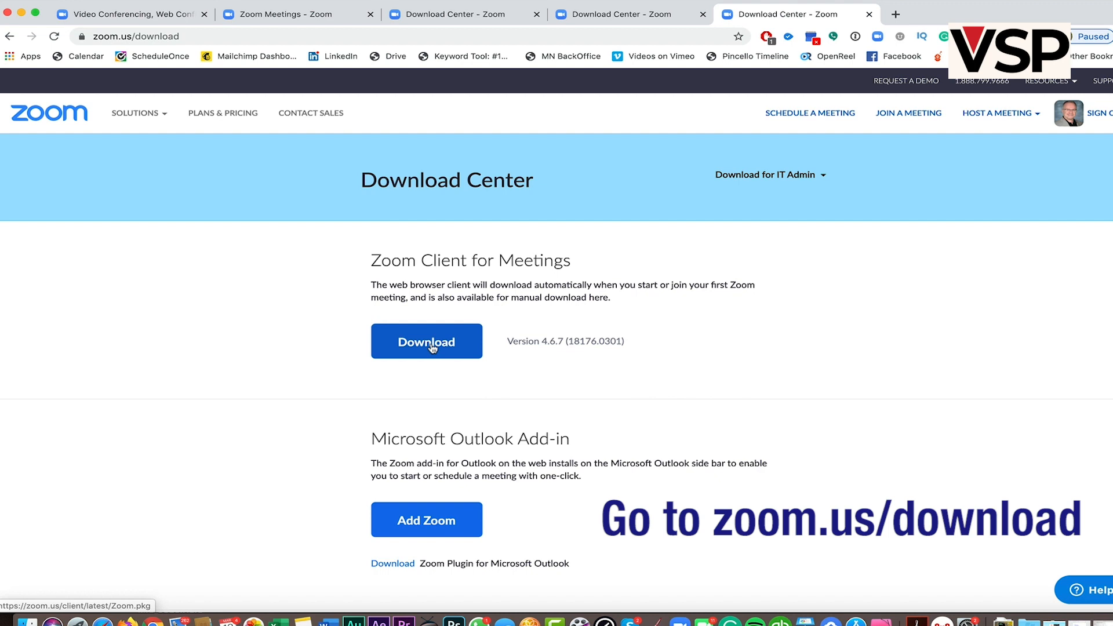